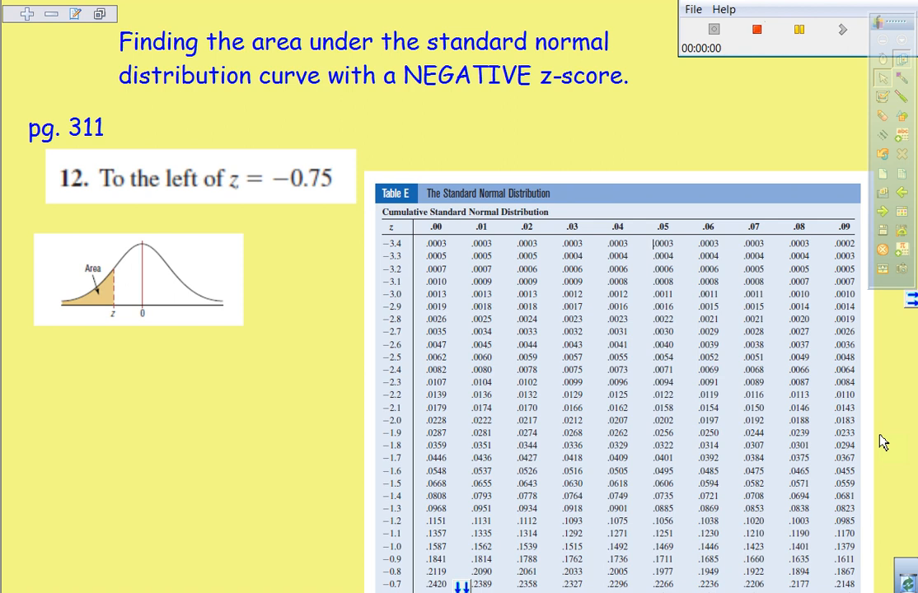
pyautogui.moveTo(418, 320)
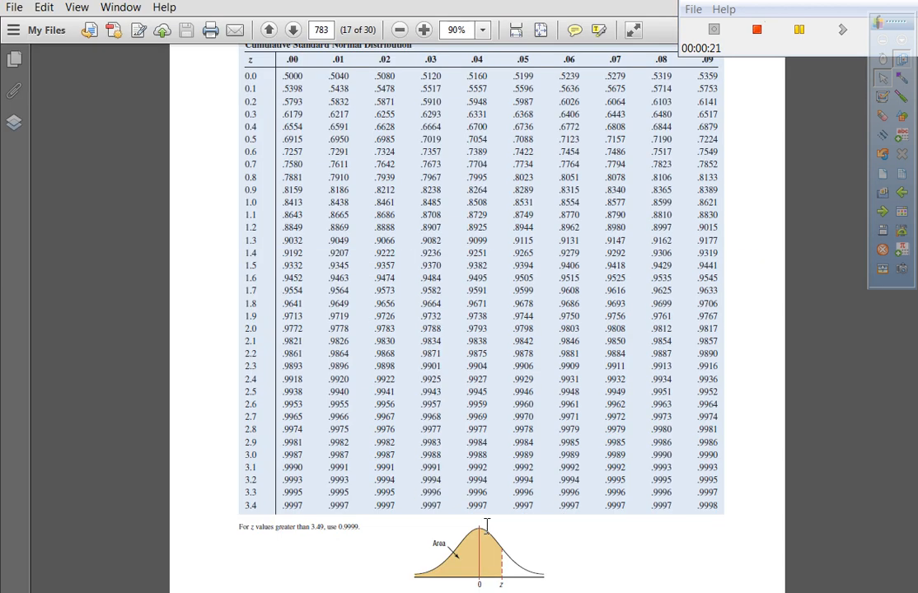
# Scroll to the top of page 783 for Table E (continued), then return to the whiteboard.
pyautogui.scroll(3)
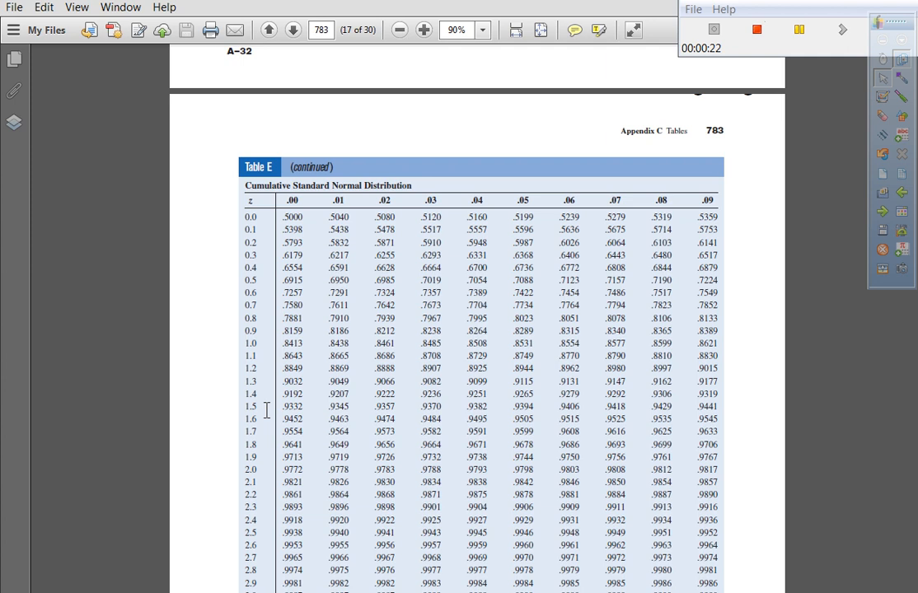
pyautogui.moveTo(275, 42)
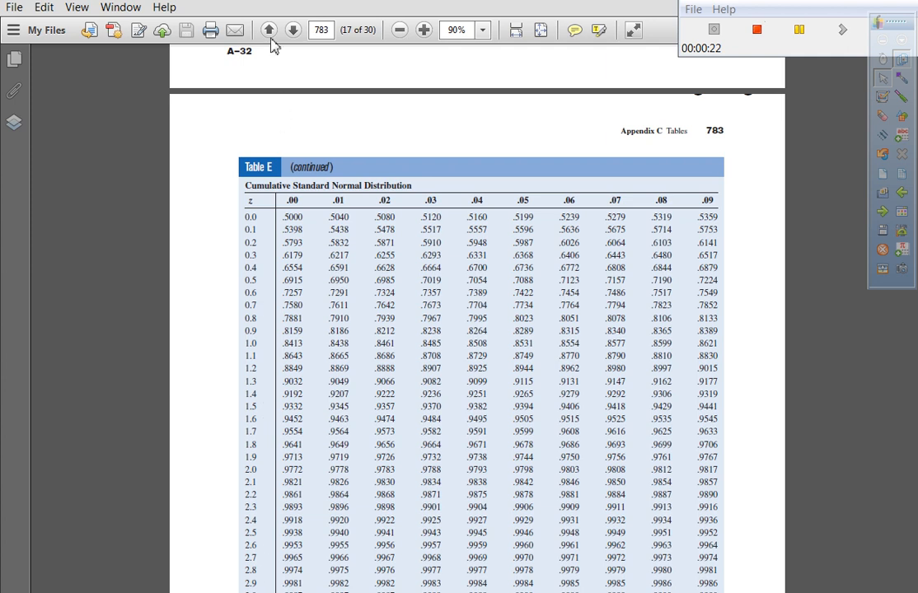
pyautogui.click(268, 30)
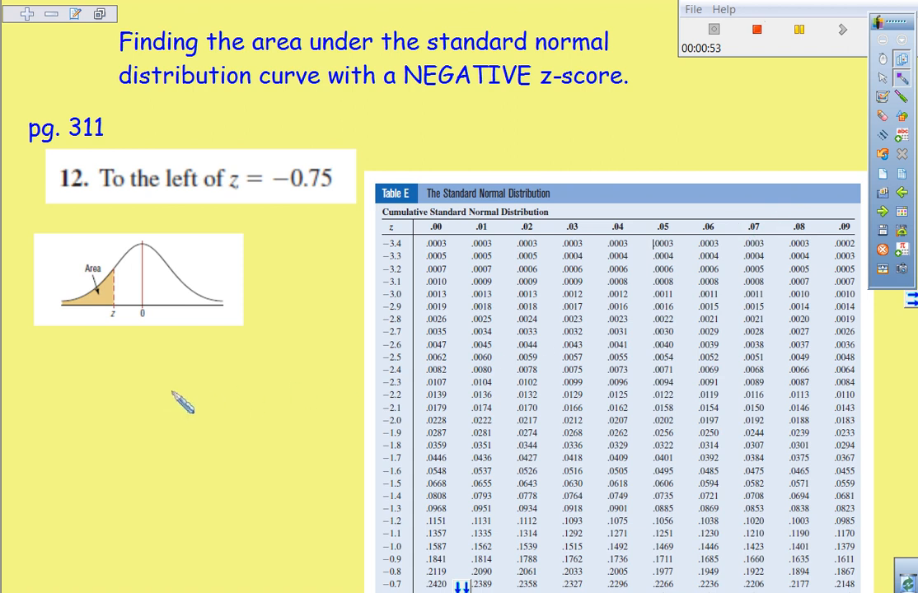
pyautogui.moveTo(105, 375)
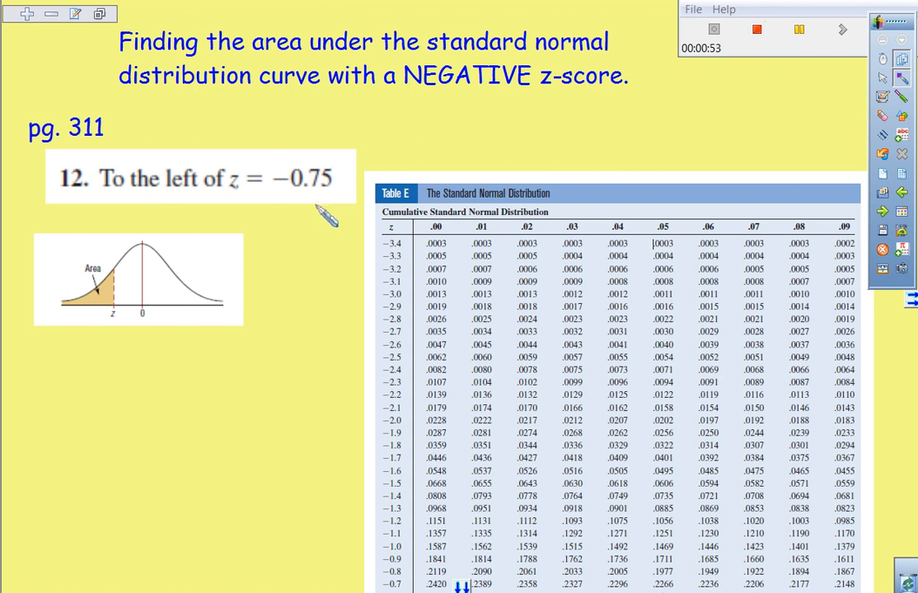
pyautogui.moveTo(152, 322)
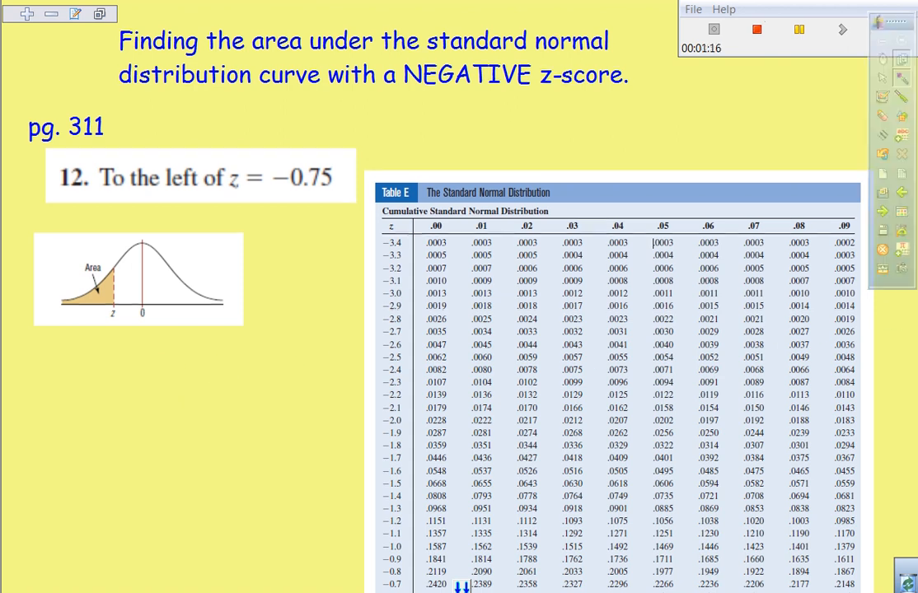
# Scroll the slide down to bring the -0.7 z-table row into view.
pyautogui.scroll(-3)
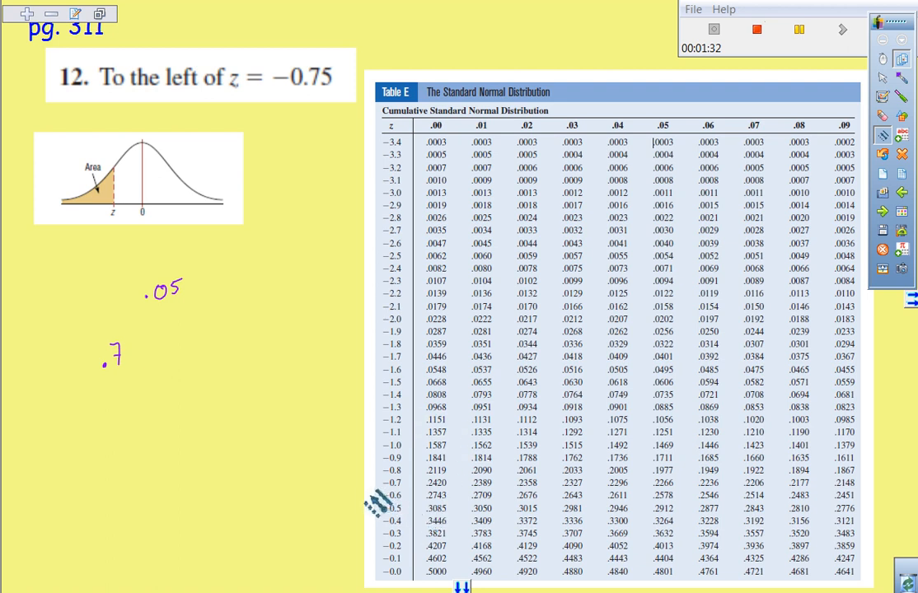
# Draw a blue line underlining the -0.7 row of the negative z-table.
pyautogui.moveTo(362, 494); pyautogui.dragTo(627, 500)
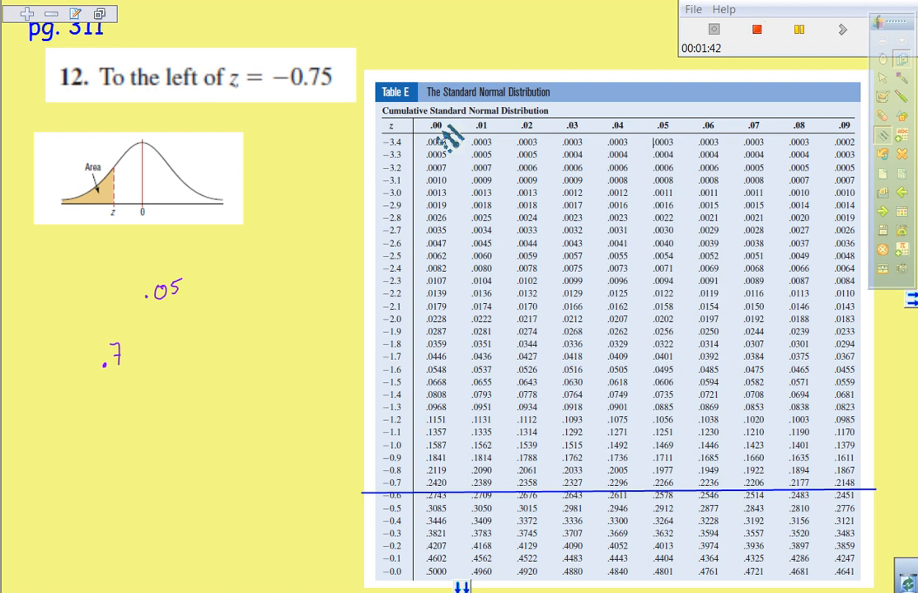
pyautogui.moveTo(483, 144)
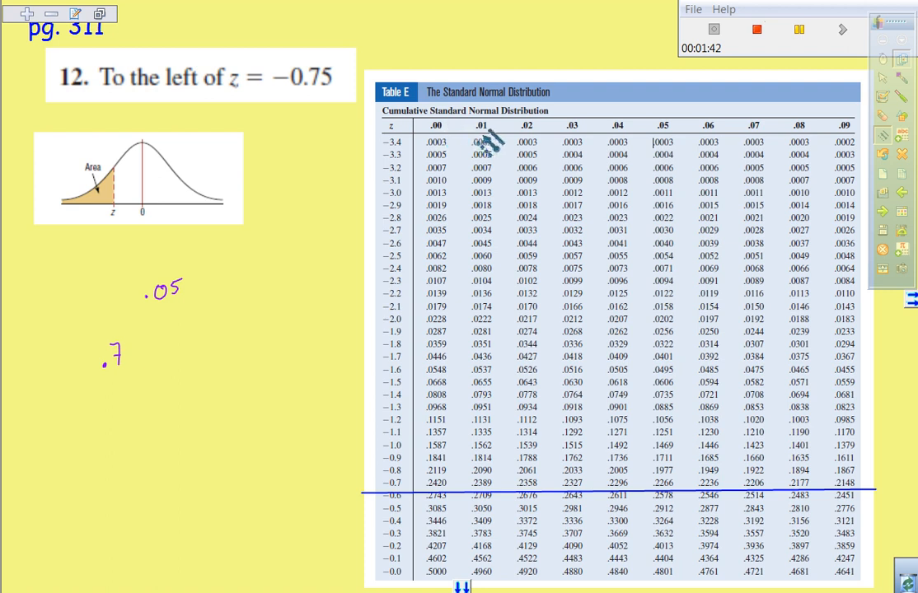
pyautogui.moveTo(627, 145)
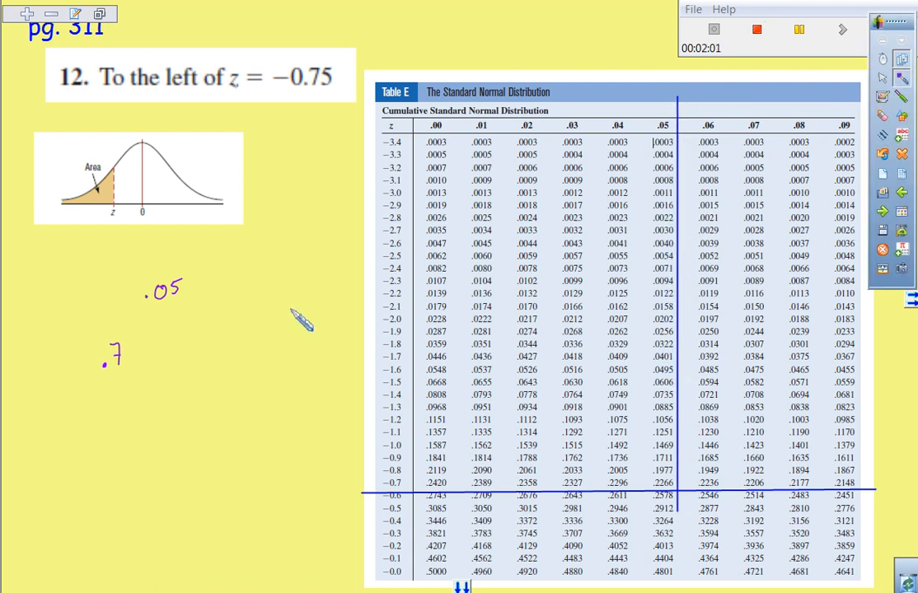
pyautogui.moveTo(239, 573)
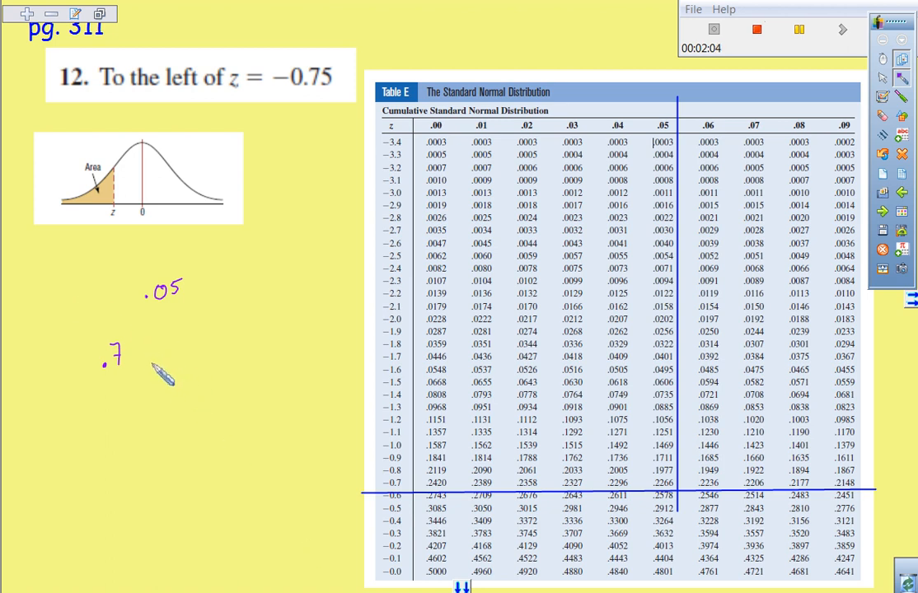
# Add a red minus sign in front of the .7.
pyautogui.moveTo(156, 363); pyautogui.dragTo(177, 346)
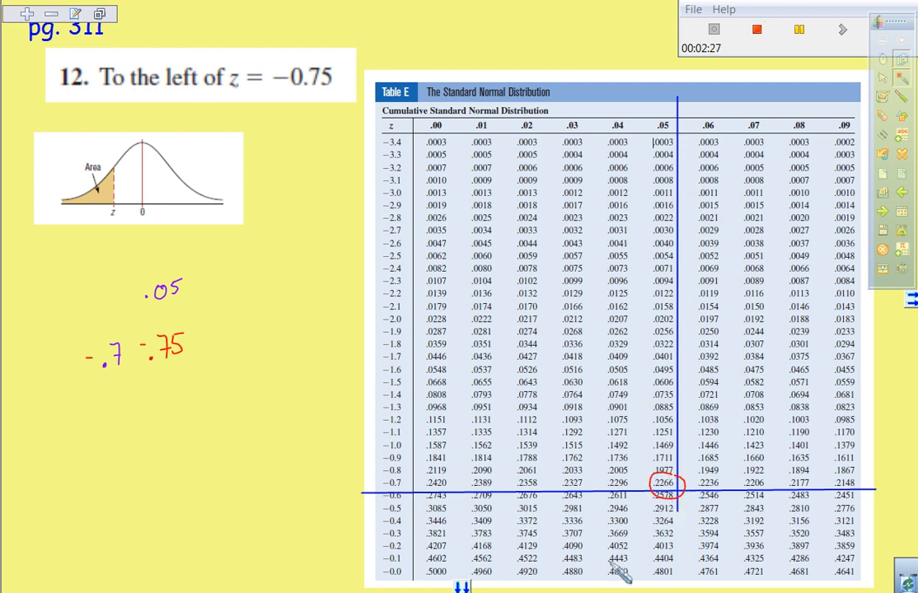
pyautogui.moveTo(124, 223)
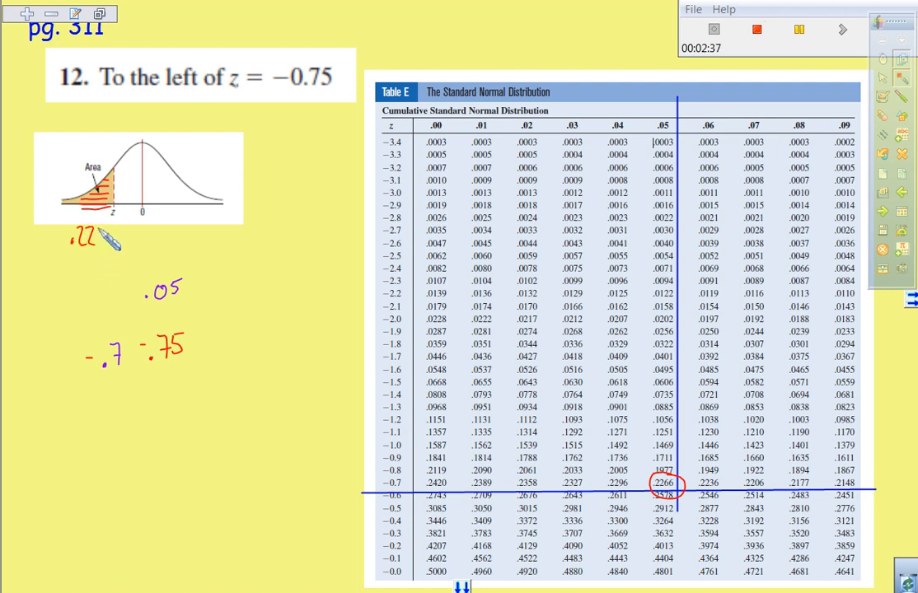
# Write '.2266 = 2' beneath the normal curve.
pyautogui.write('2266')
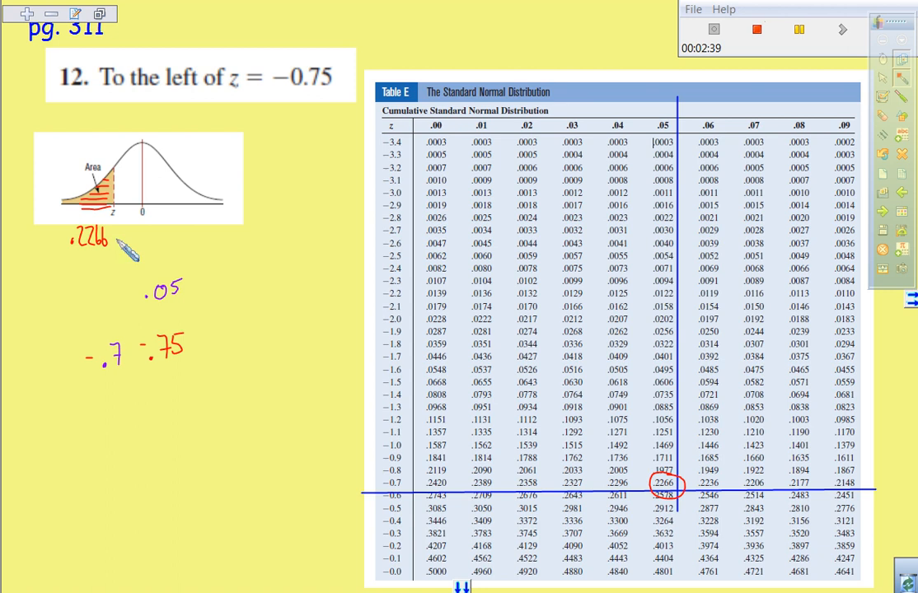
pyautogui.write('= 2')
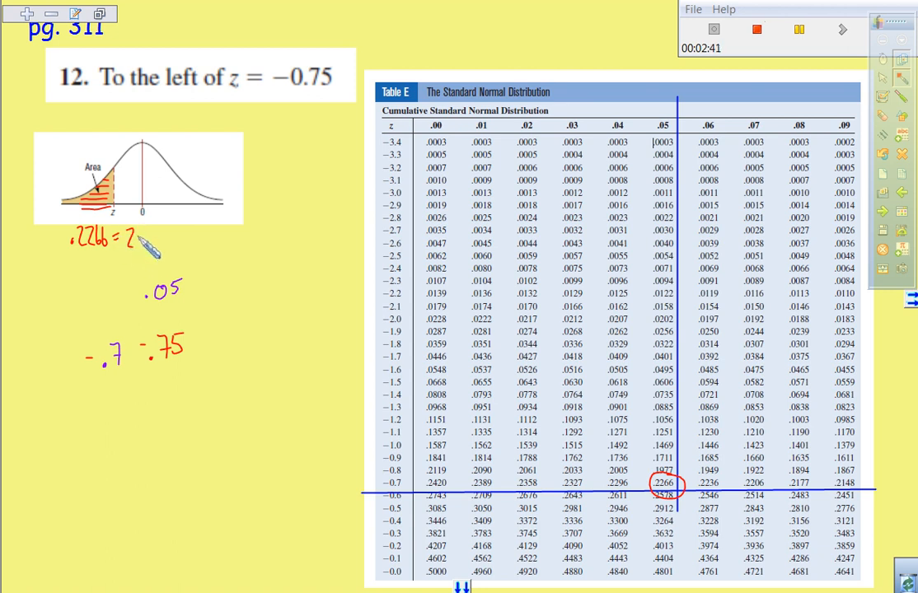